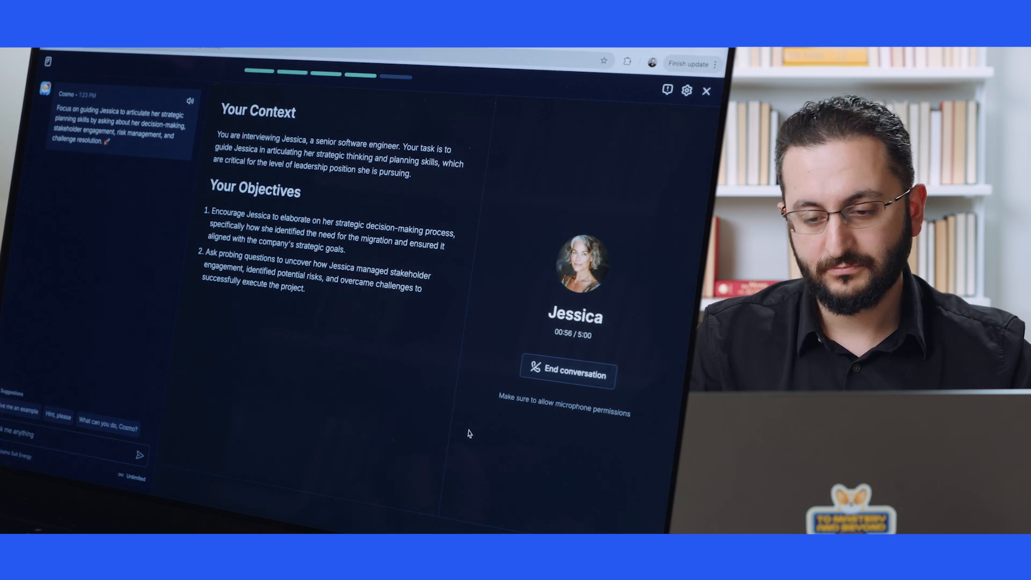
End the conversation with Jessica so Cosmo's feedback and the Try again / Download options appear
{"action": "left_click", "coordinate": [567, 370]}
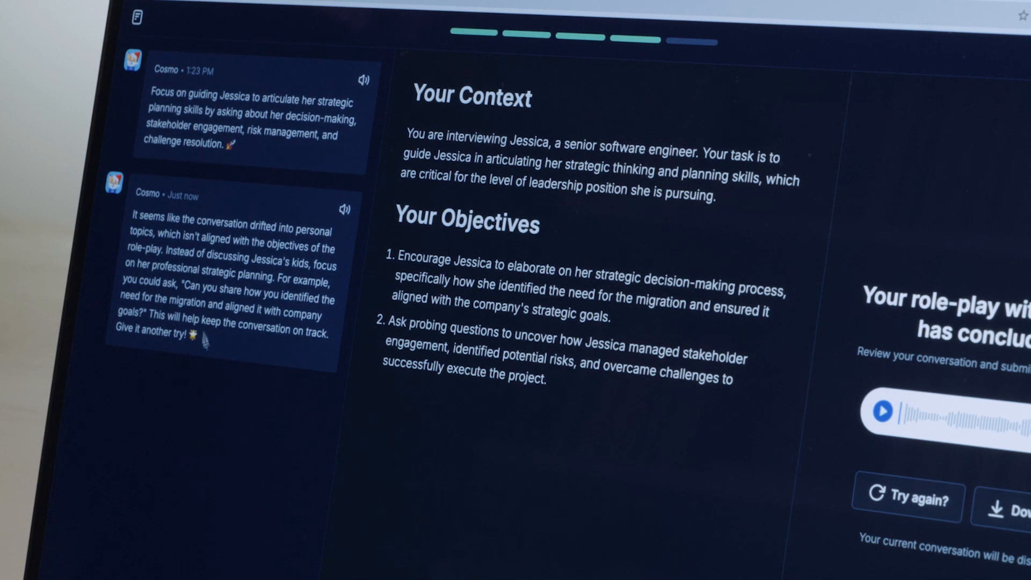
{"action": "mouse_move", "coordinate": [207, 370]}
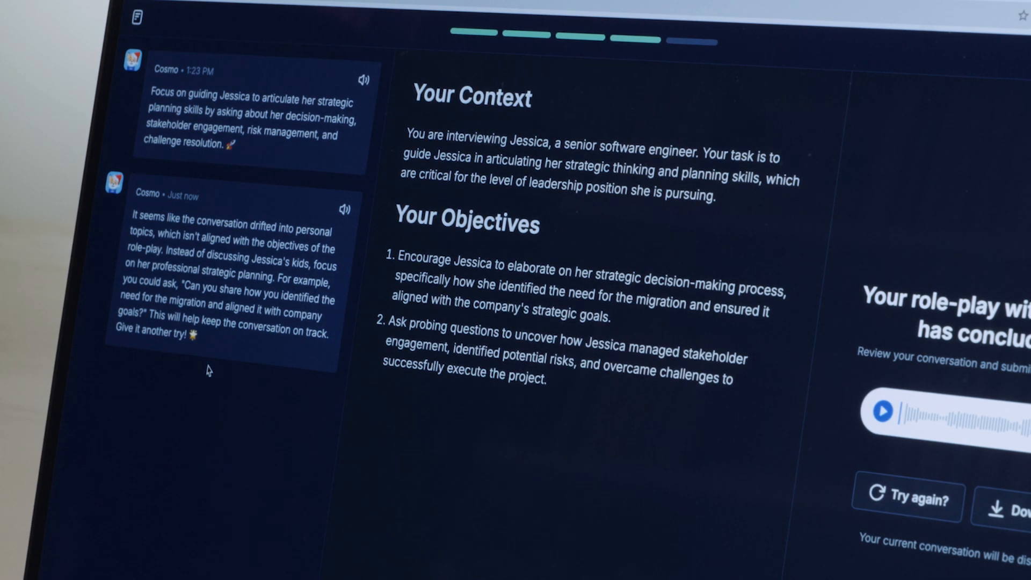